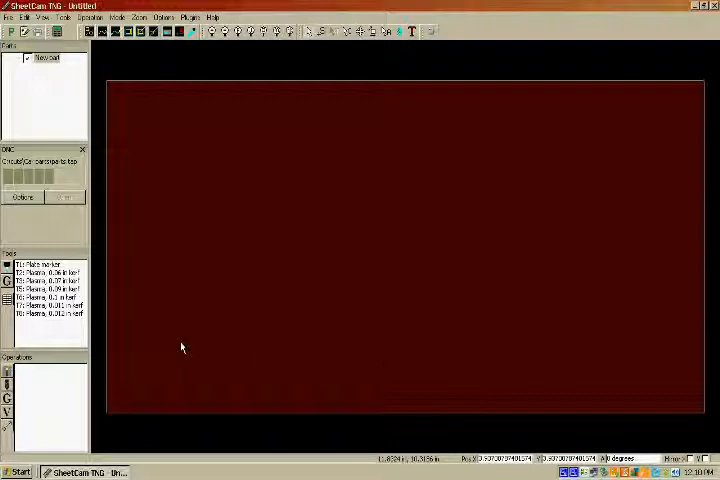
- Import 'VW logo divided.dxf' from the Car parts folder
left_click(28, 18)
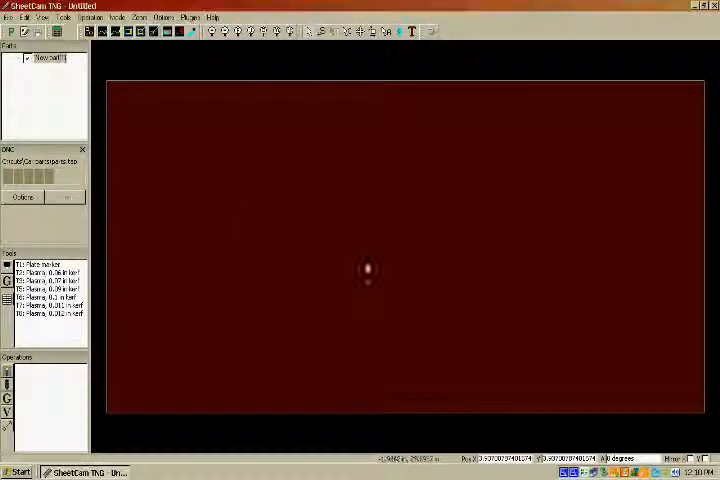
left_click(13, 18)
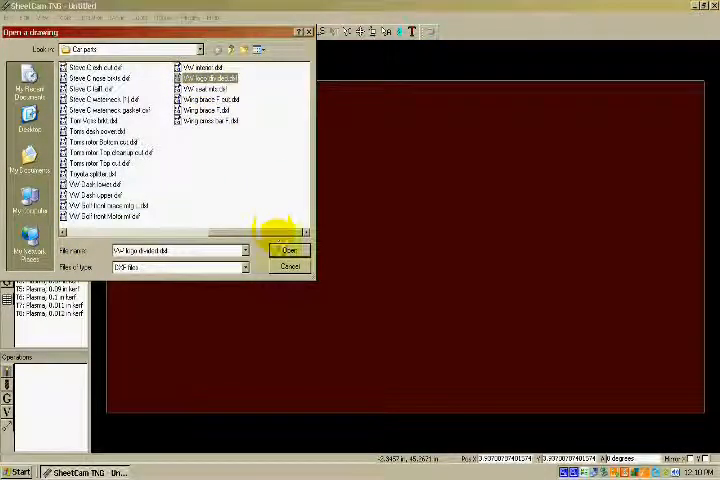
left_click(290, 250)
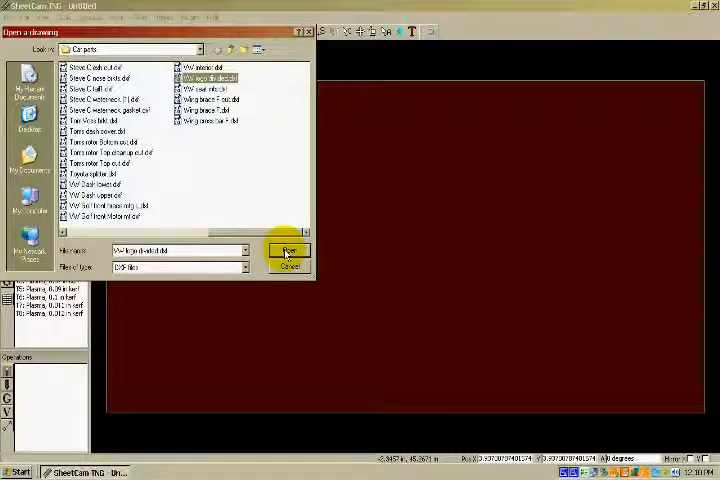
left_click(289, 250)
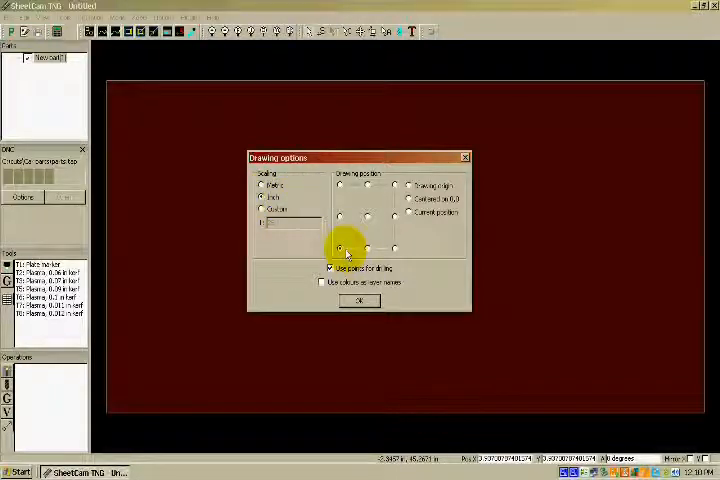
- Place the drawing origin at the bottom-left corner, keeping inch scaling
left_click(358, 301)
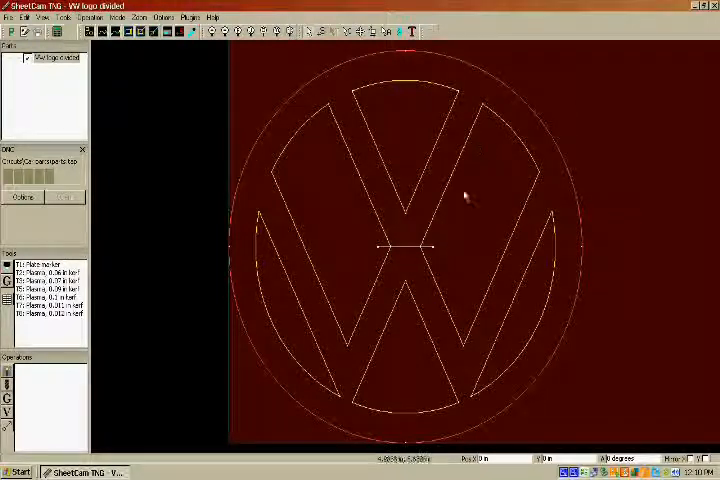
mouse_move(438, 258)
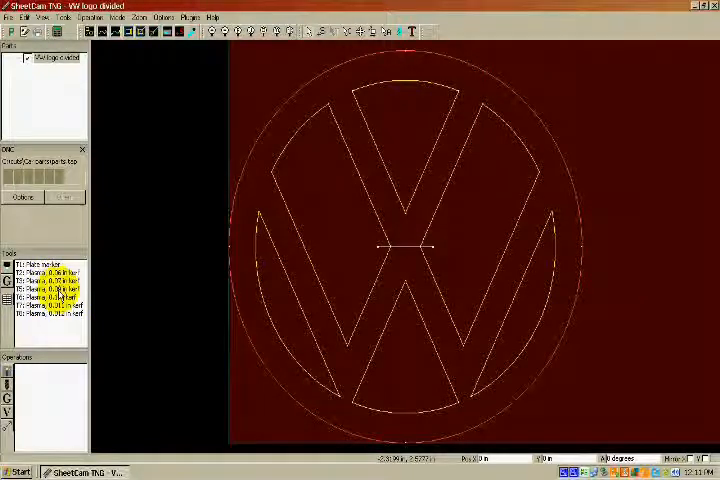
- Select one of the plasma tools in the Tools list
left_click(55, 298)
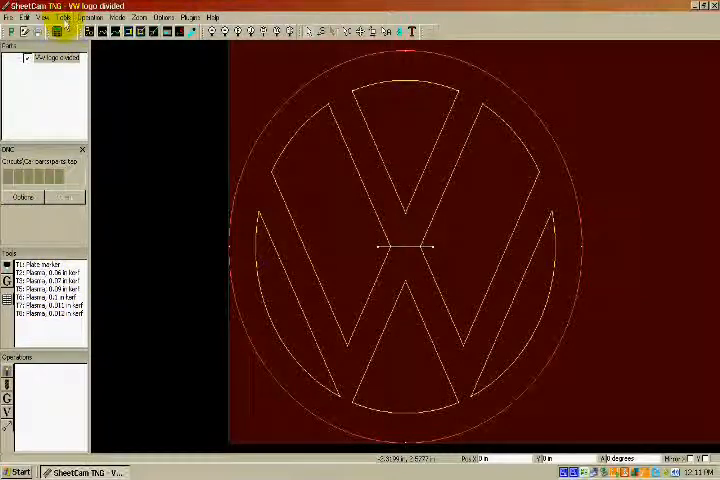
- Create plasma tool T4 with a 0.08 in kerf width
left_click(67, 18)
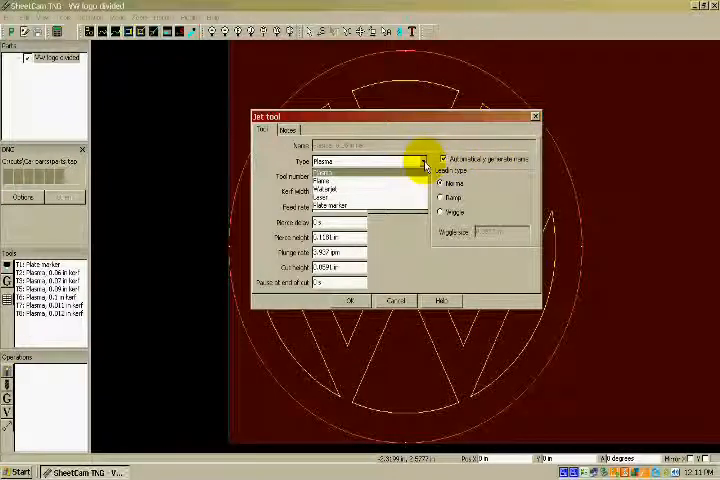
left_click(330, 161)
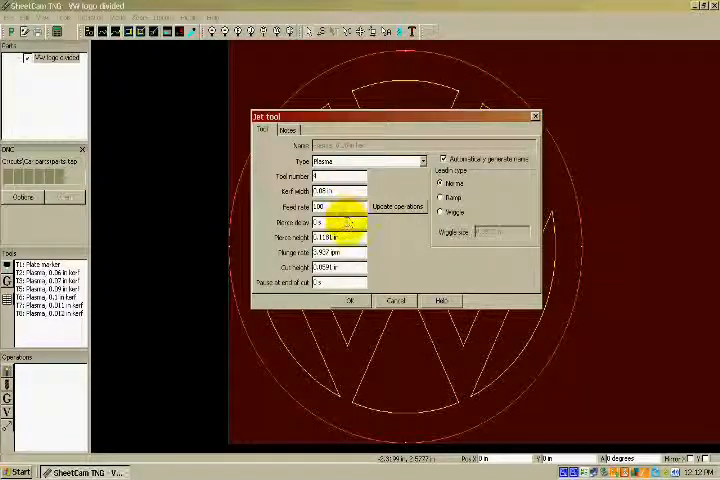
left_click(441, 184)
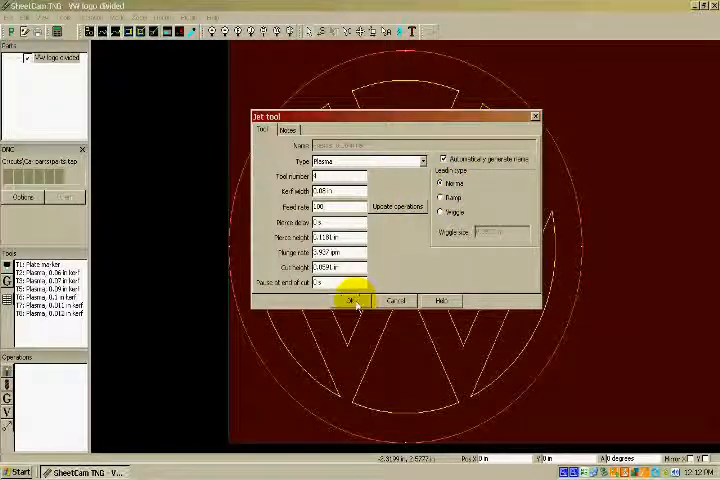
left_click(347, 301)
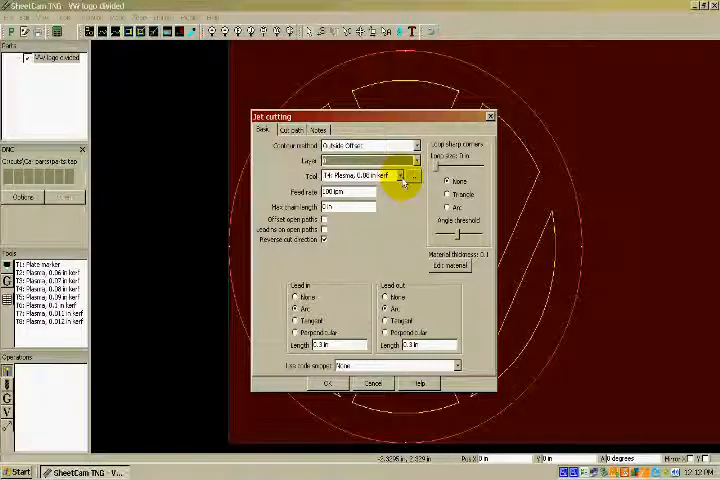
- Choose T4: Plasma, 0.08 in kerf for the jet cutting operation and set cut direction
left_click(414, 175)
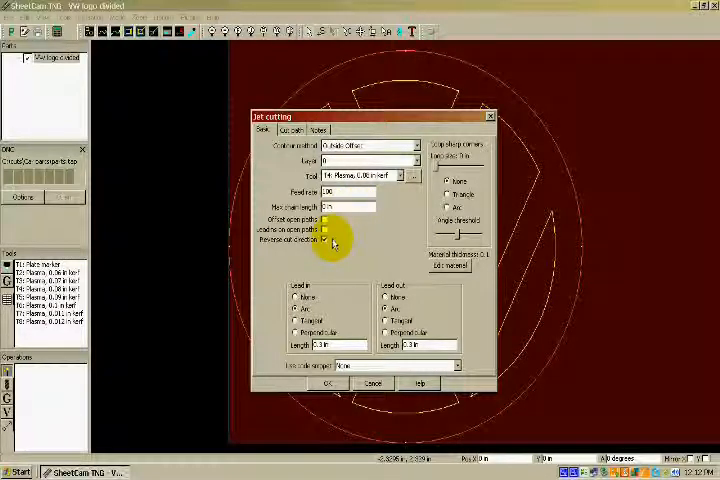
left_click(326, 240)
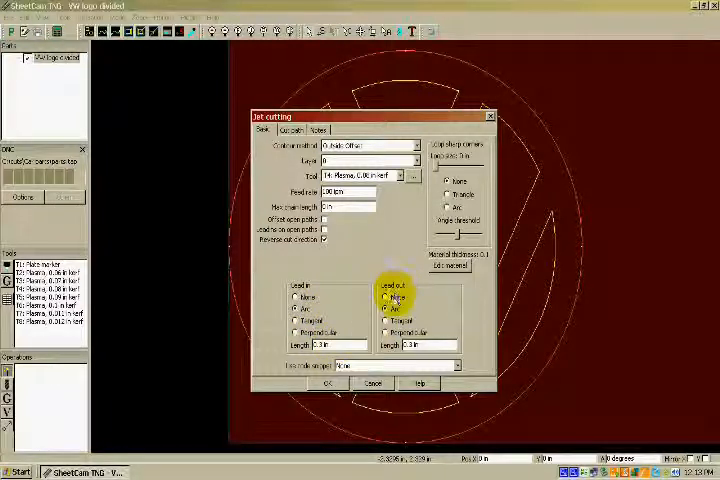
- Set the lead-out to Arc and create the cutting operation
left_click(386, 299)
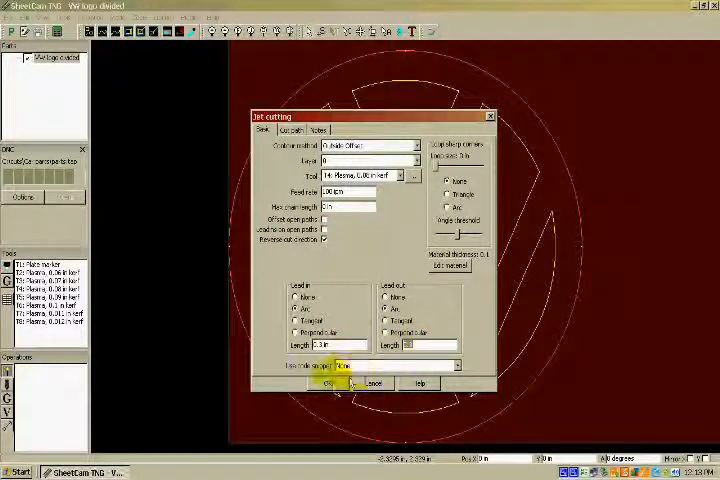
left_click(325, 382)
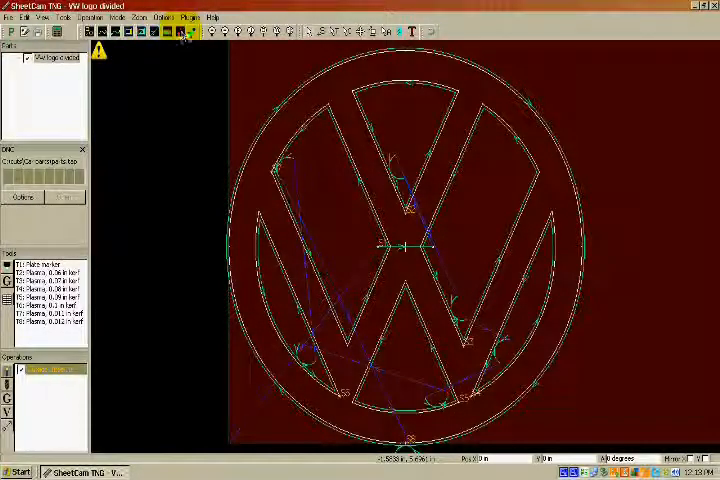
- Rotate the VW logo part 90 degrees on the sheet
left_click(184, 39)
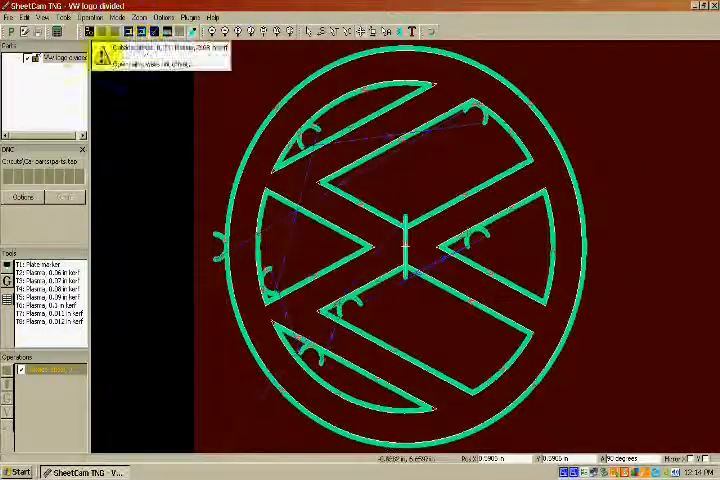
left_click(22, 17)
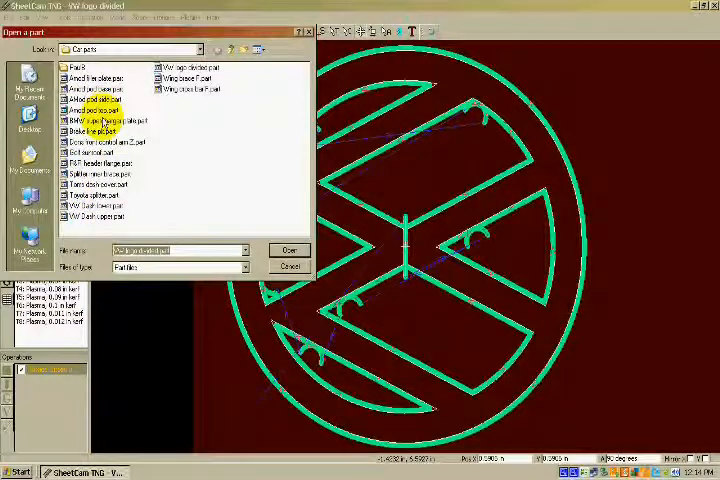
- Open 'BMW supercharger plate.part' onto the sheet
left_click(289, 249)
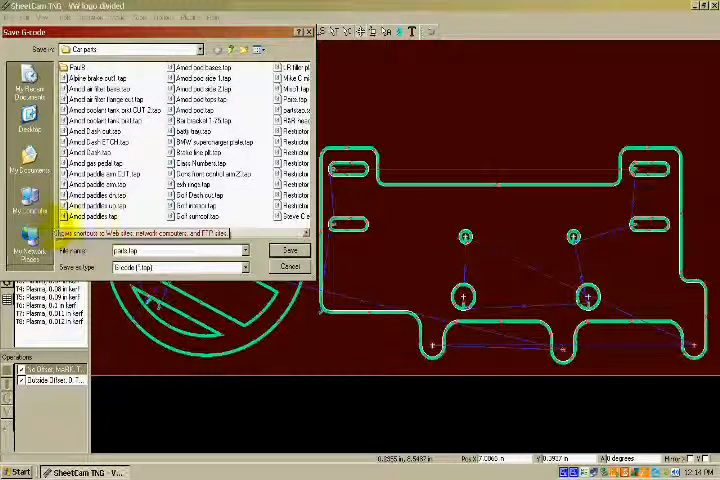
- Save the G-code as parts.tap, overwriting the existing file
left_click(289, 250)
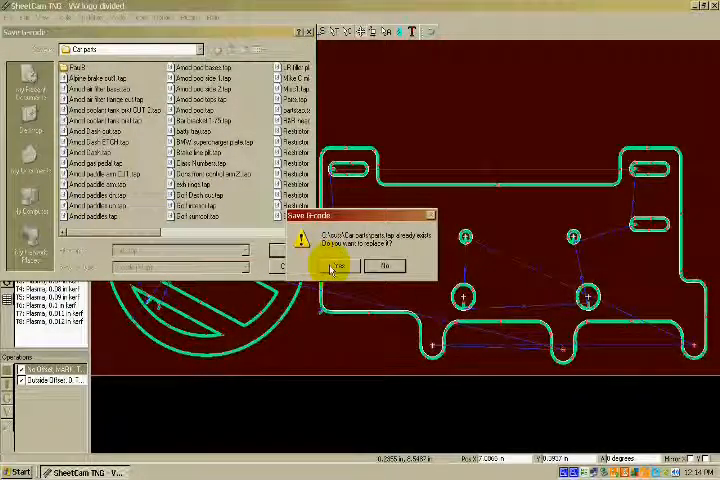
left_click(337, 265)
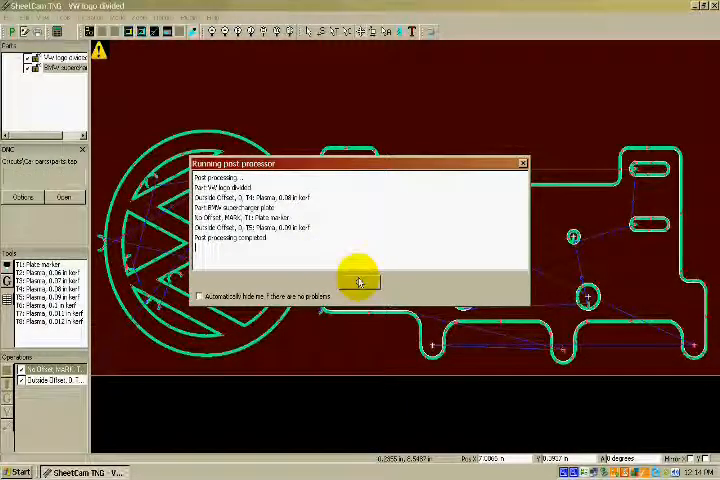
- Close the Running post processor report window
left_click(358, 283)
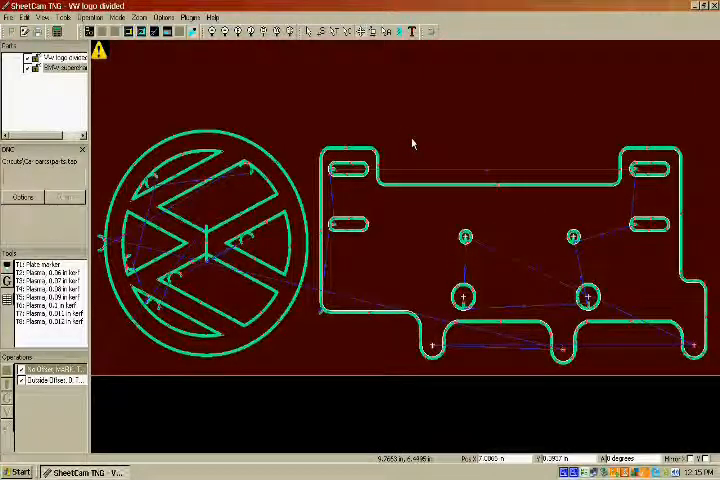